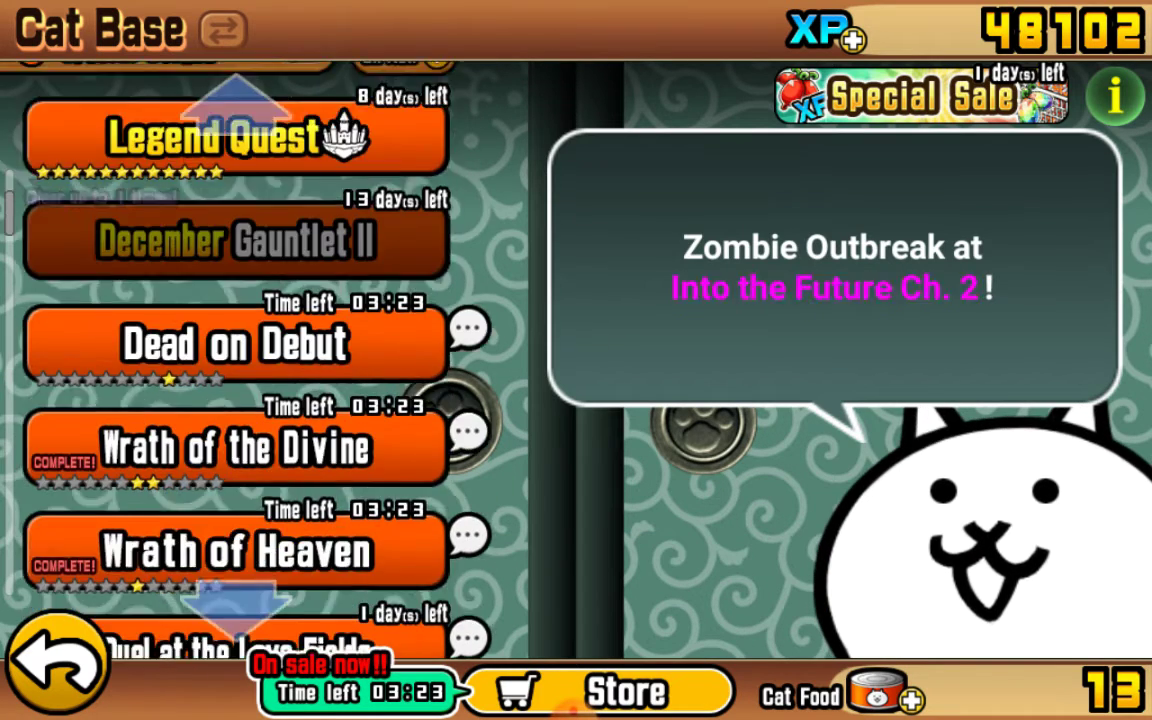
# Step: Scroll the Cat Base event stage list down past the Jolly St. Nick event
pyautogui.scroll(-3)
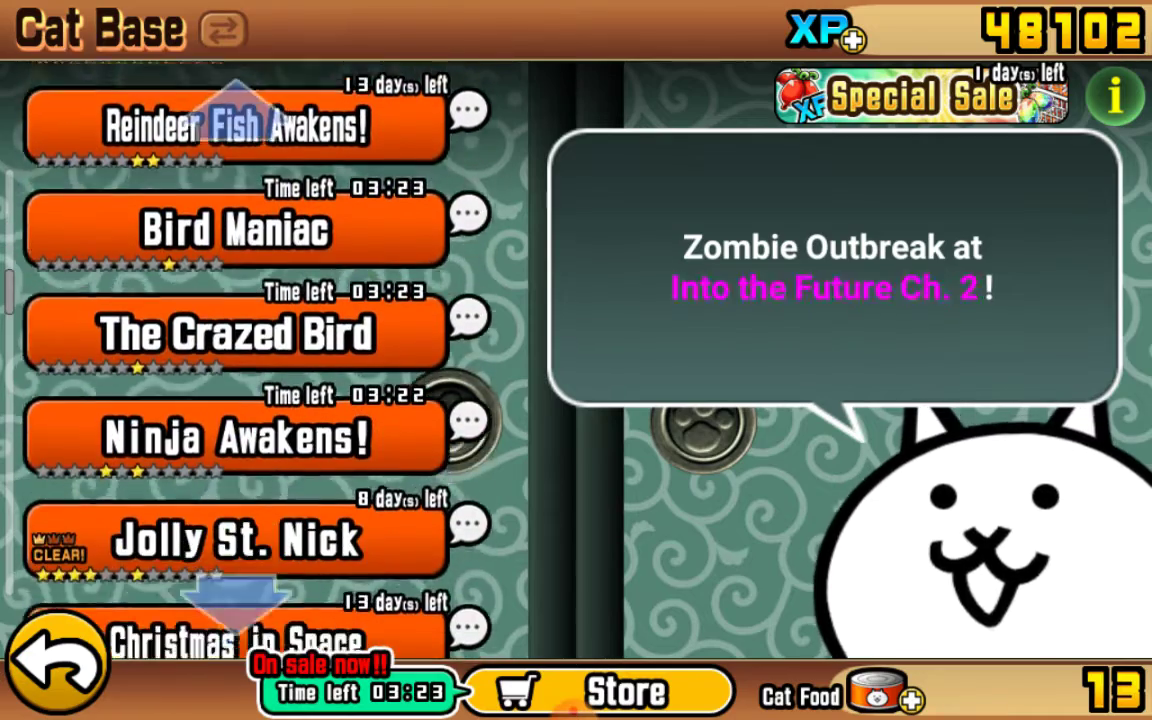
pyautogui.scroll(-3)
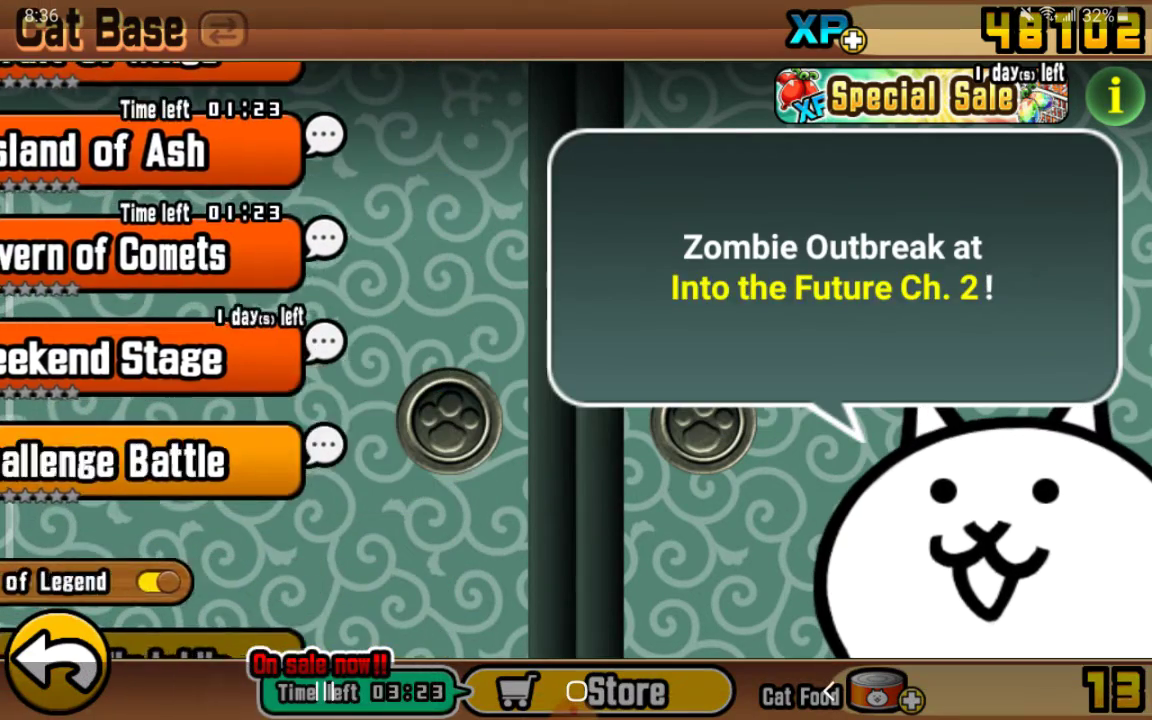
# Step: Leave The Battle Cats via Recents and return to the home screen with the Chalfont weather widget
pyautogui.press('recent_apps')
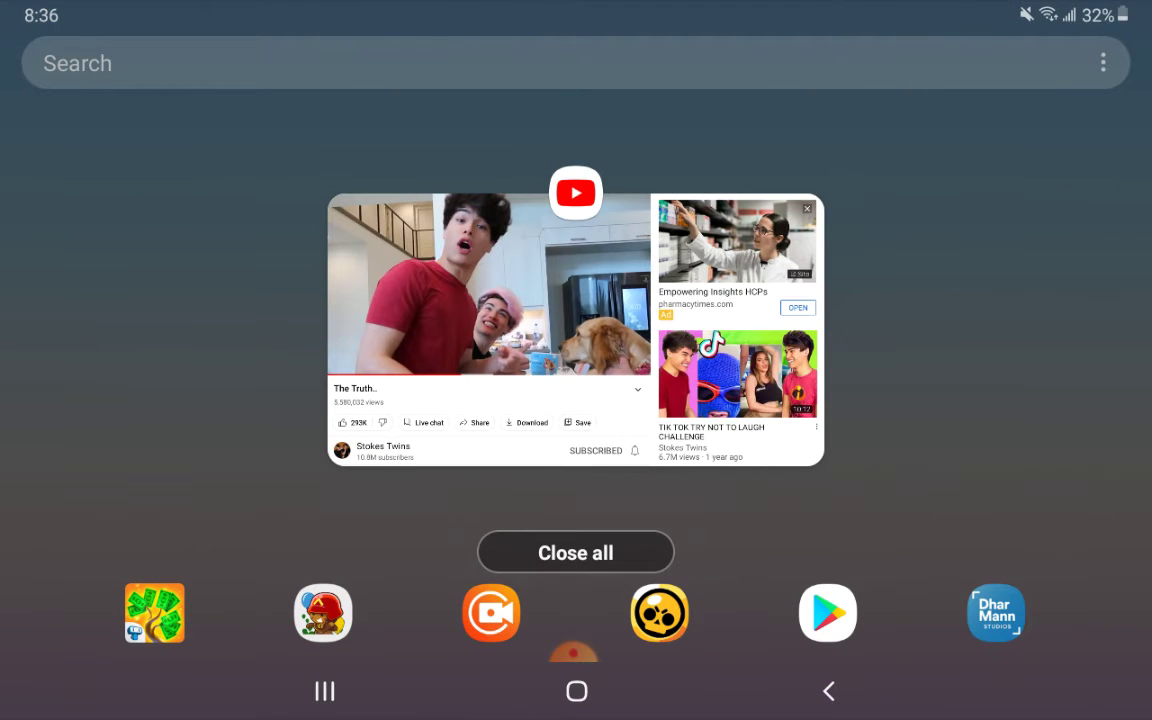
pyautogui.click(575, 552)
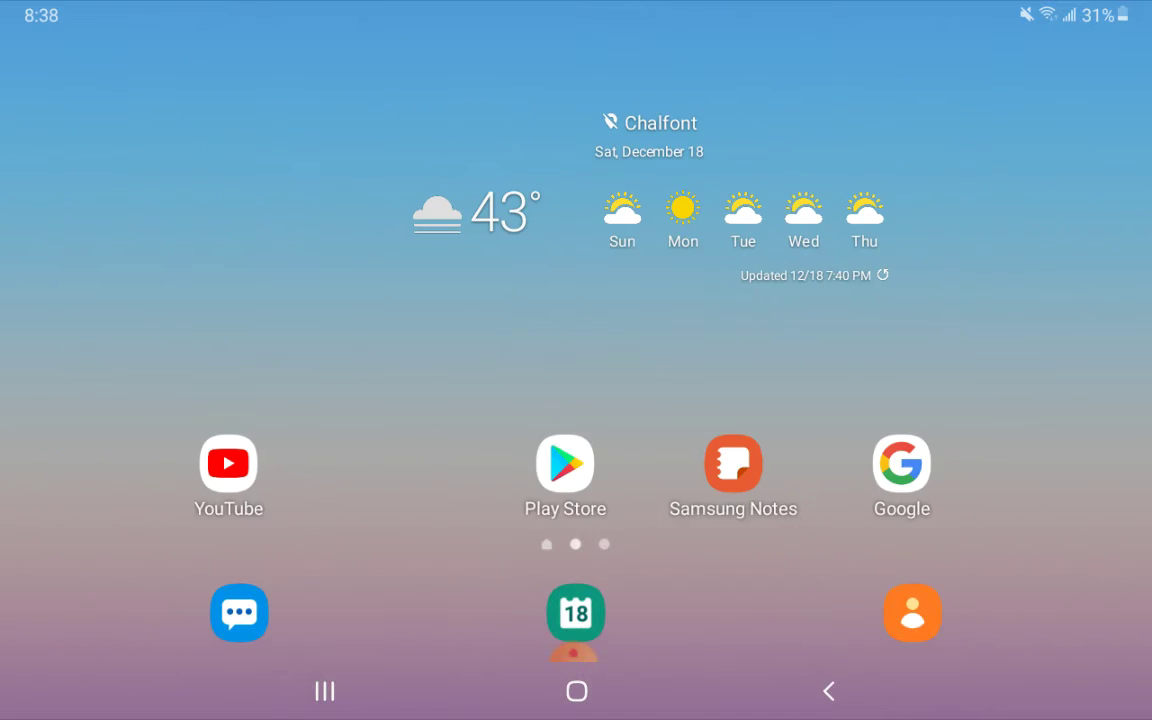
pyautogui.click(324, 691)
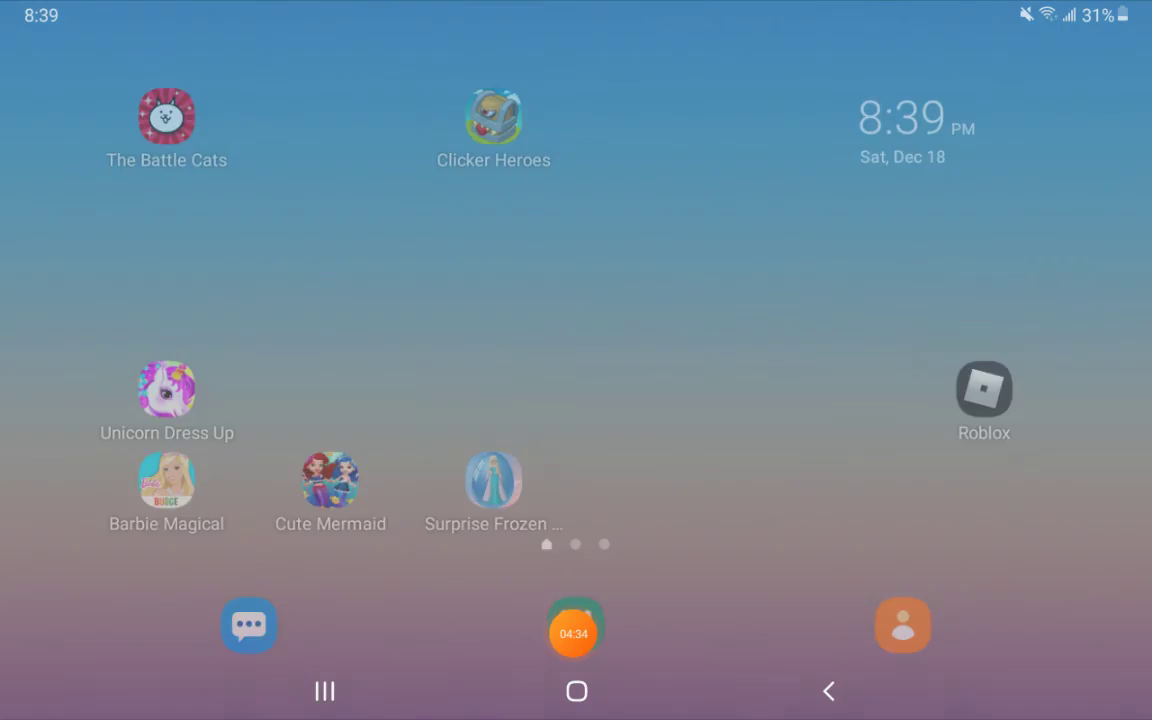
pyautogui.hscroll(-3)
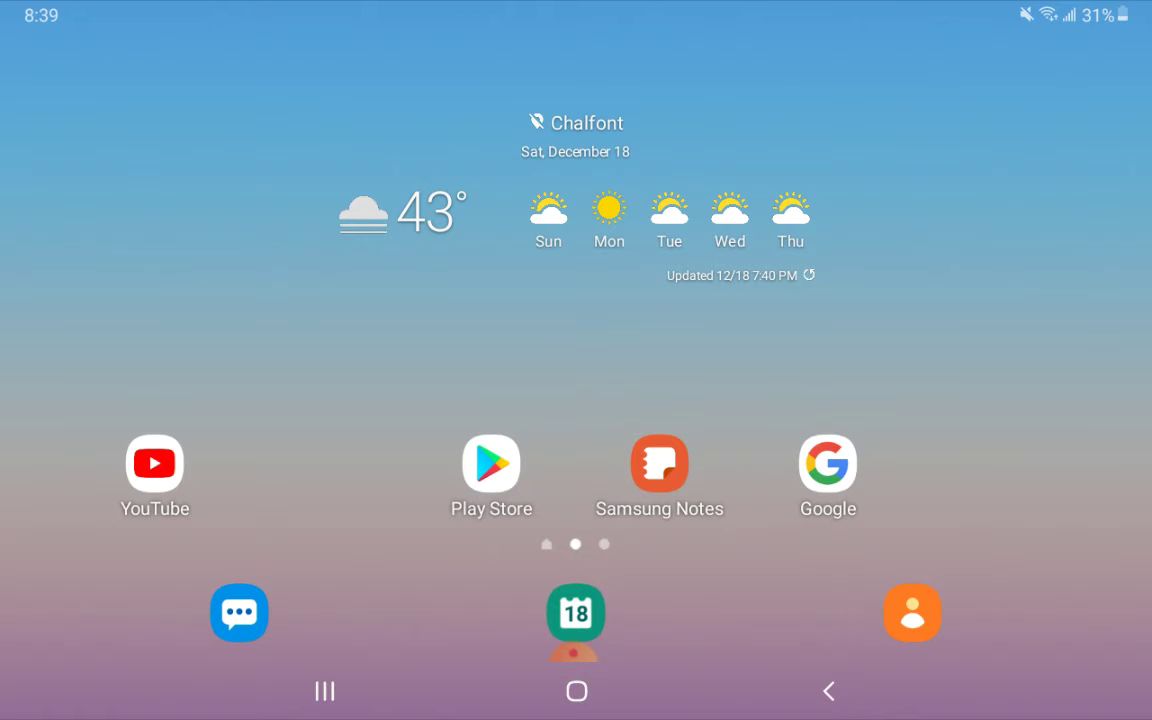
# Step: Swipe to the first home page with The Battle Cats and open the recent apps overview
pyautogui.hscroll(-3)
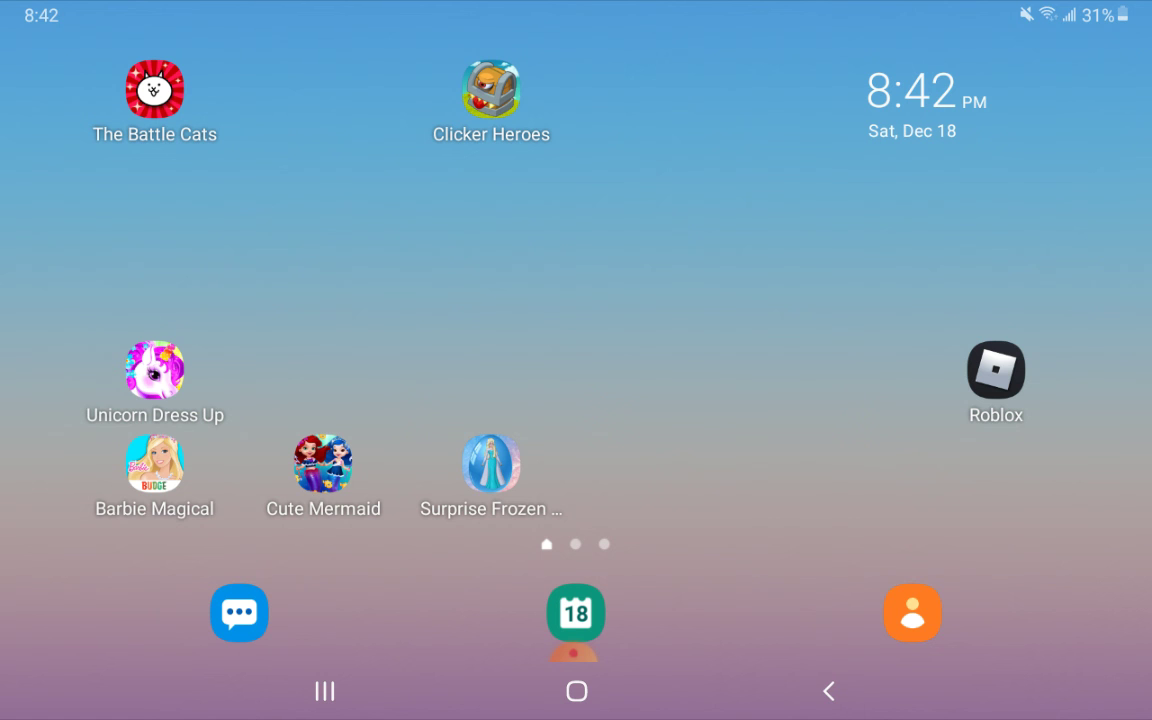
pyautogui.click(324, 691)
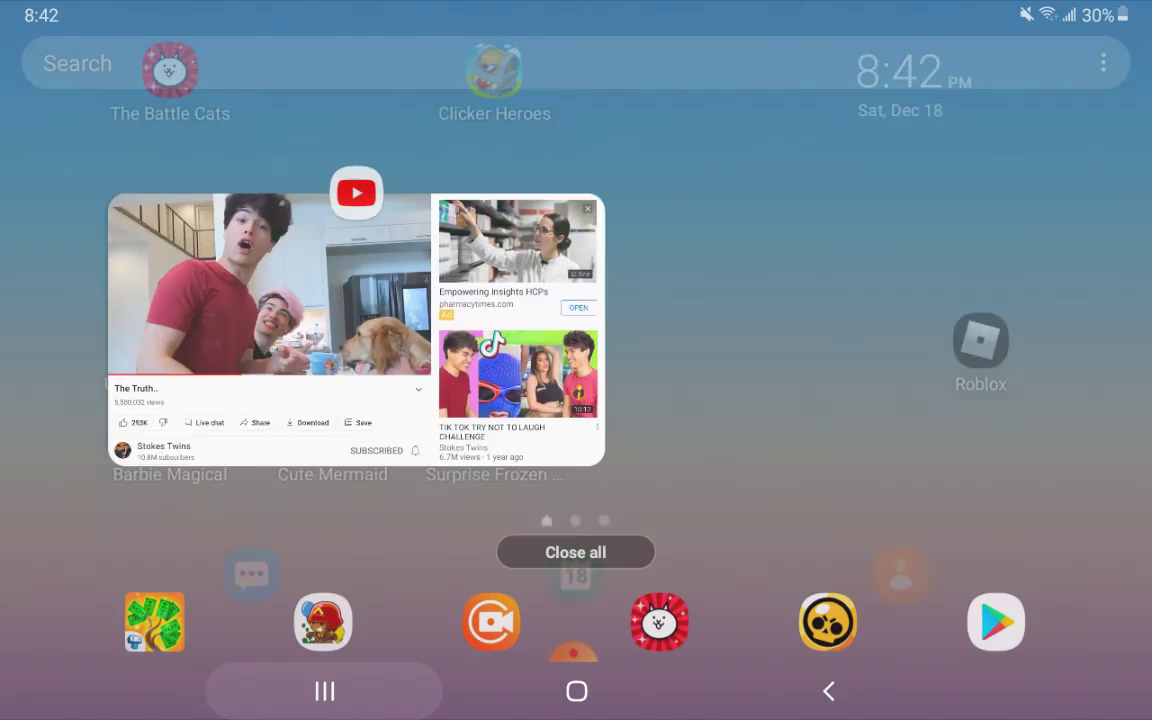